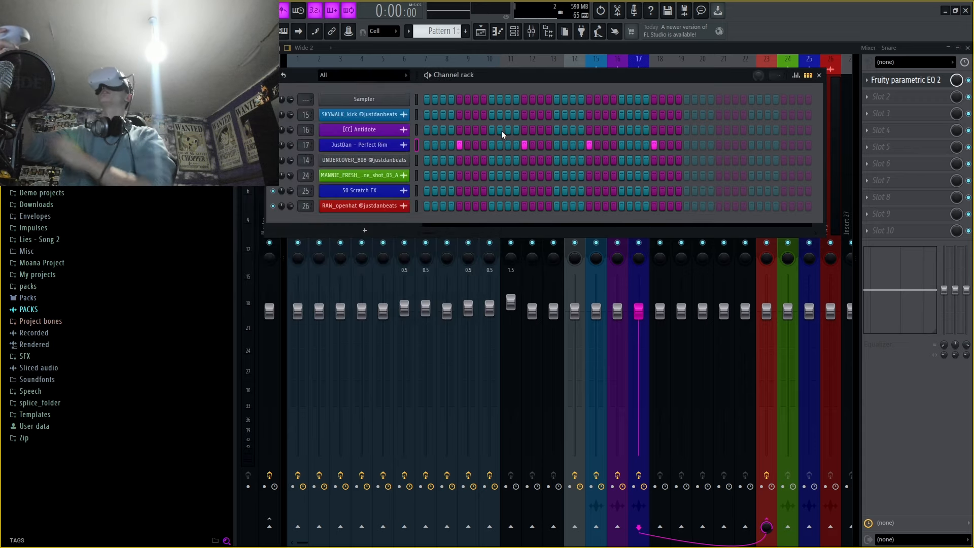
Paint a filled step row on [CC] Antidote channel 16 with its velocity graph shown, then return to the rack
right_click(363, 130)
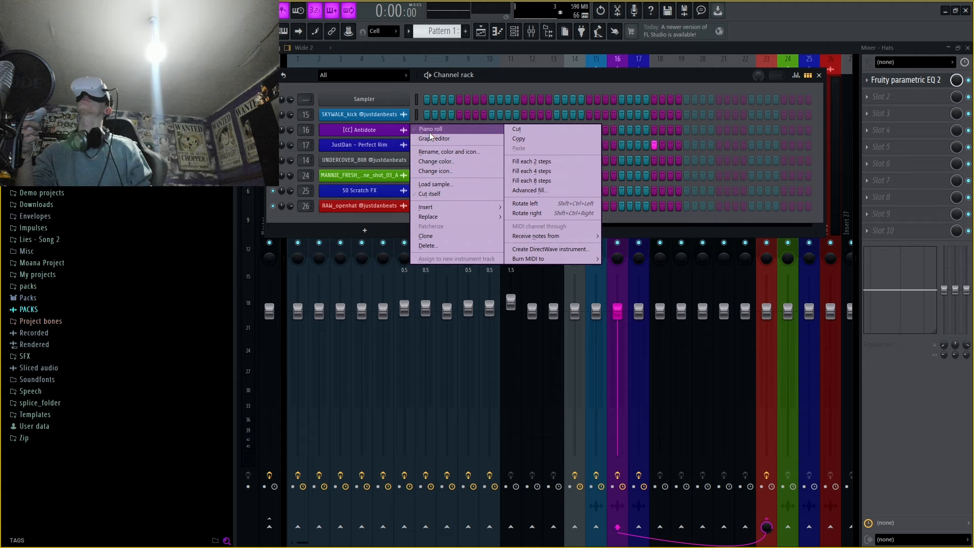
left_click(433, 138)
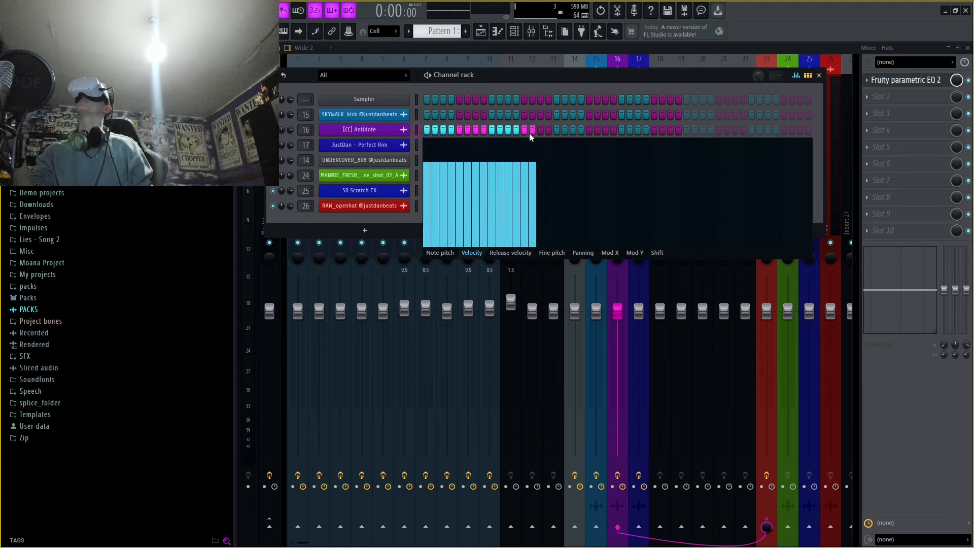
left_click_drag(531, 130, 680, 131)
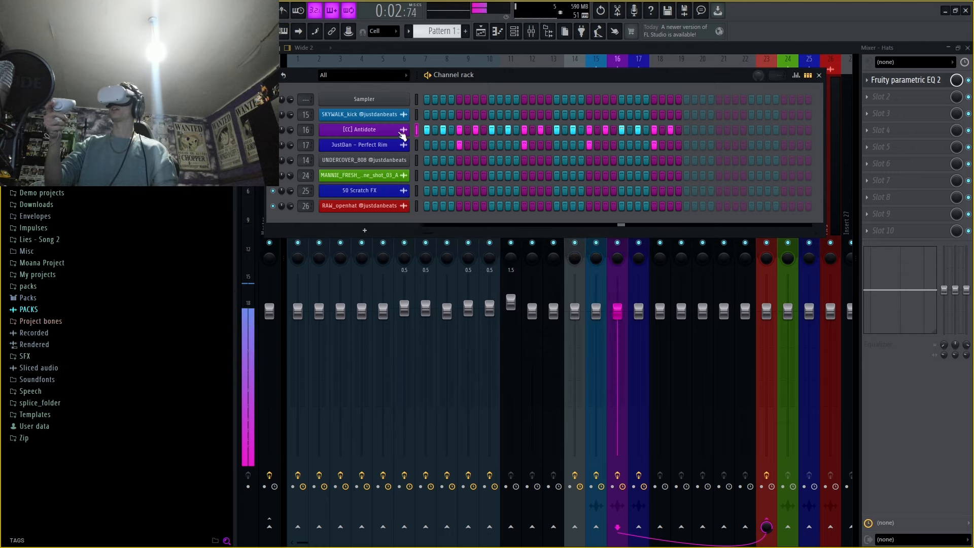
left_click(364, 144)
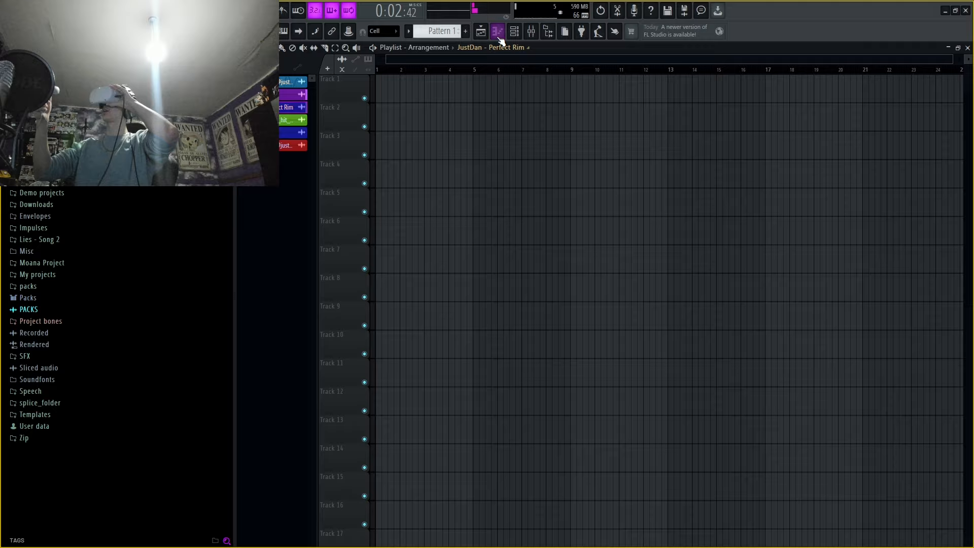
Show JustDan - Perfect Rim's notes in the piano roll from the toolbar
left_click(497, 30)
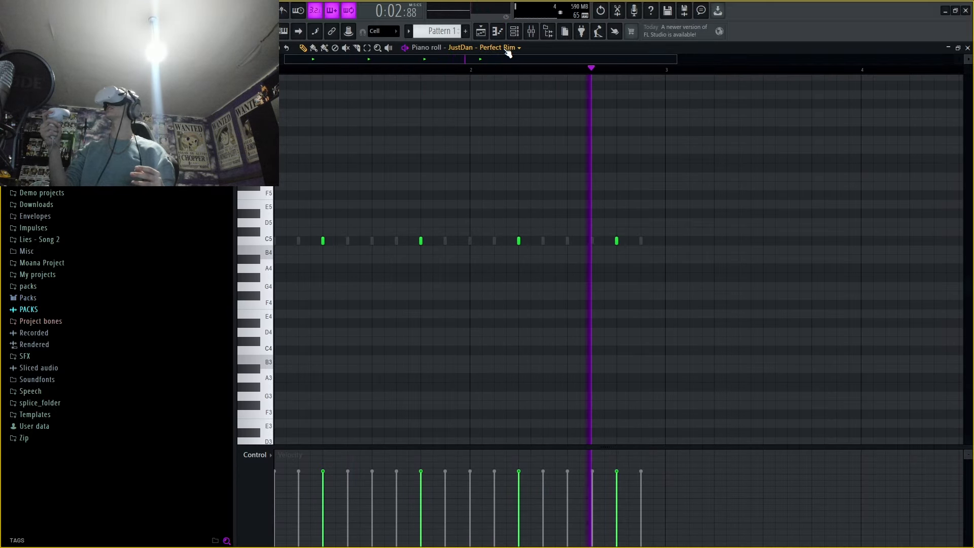
left_click(519, 47)
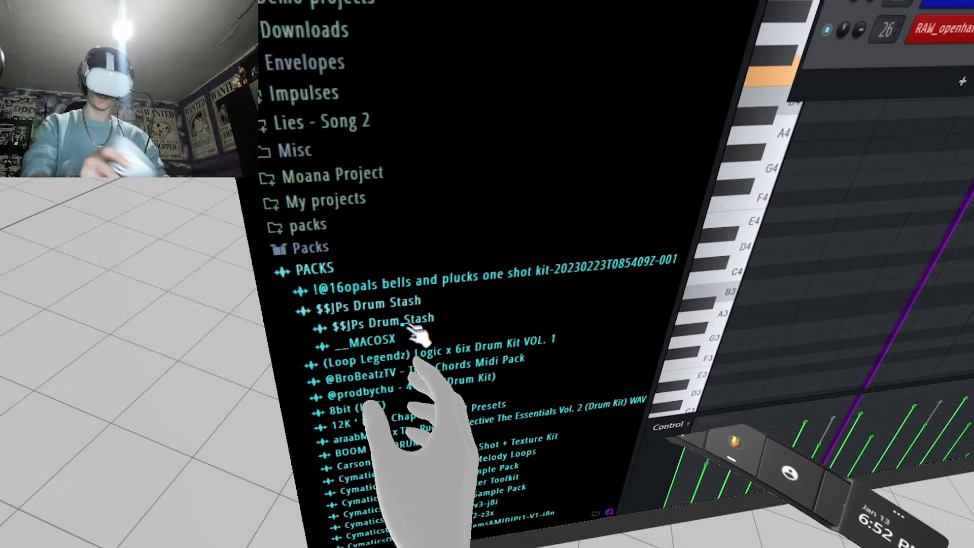
Scroll down the PACKS list to the $$JPs Drum Stash drum kits
scroll("down", 3)
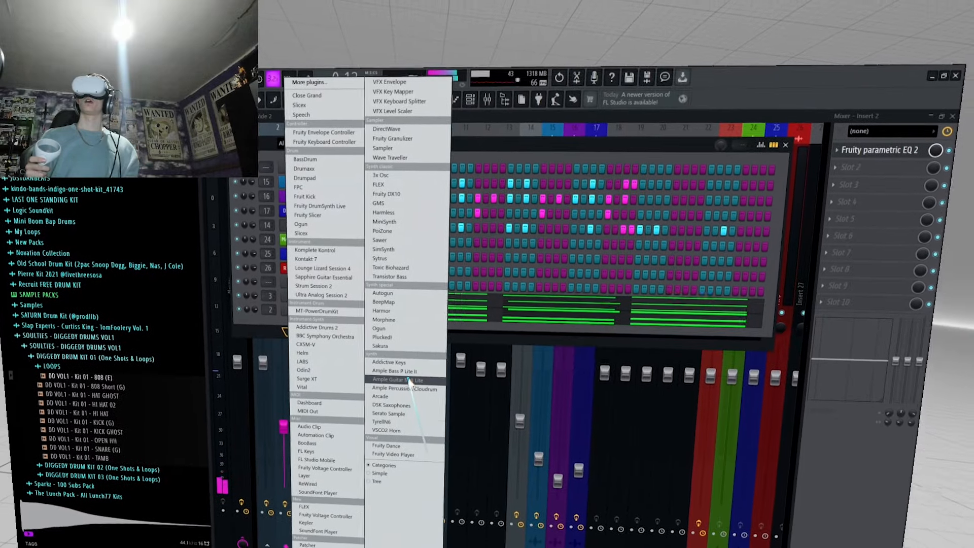
Add an Ample Guitar M II Lite instrument channel from the Channel rack's + menu
left_click(394, 379)
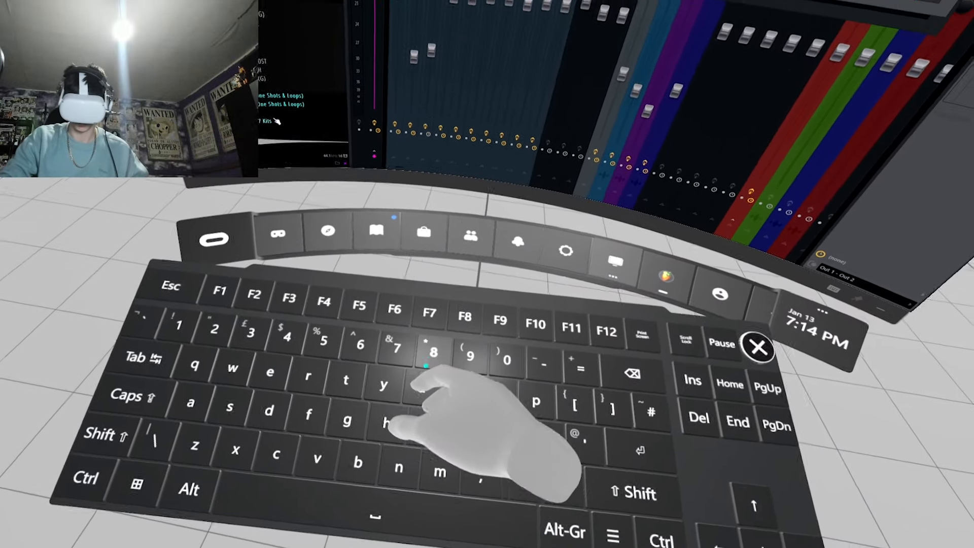
left_click(759, 346)
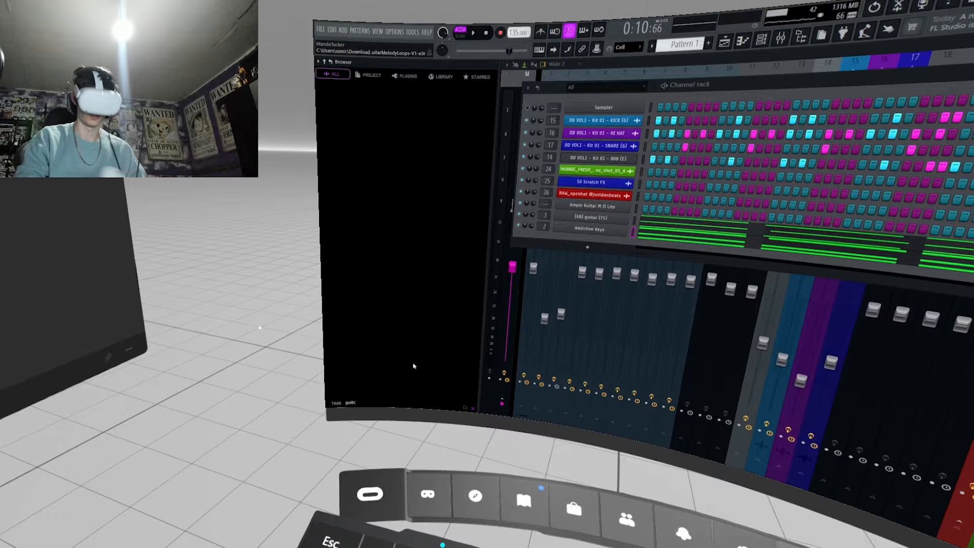